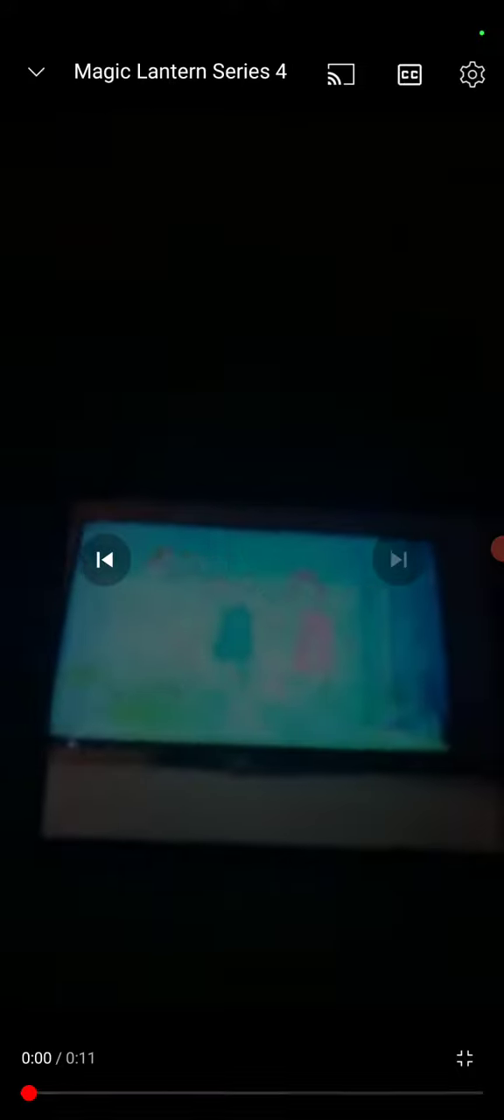
Step: Start playback of the fullscreen 'Magic Lantern Series 4' short from the beginning
click(252, 560)
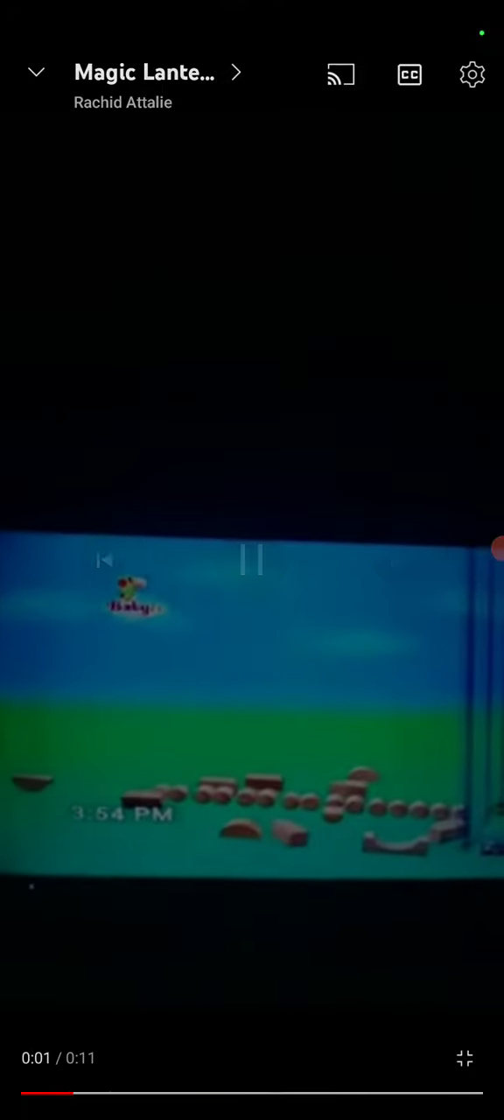